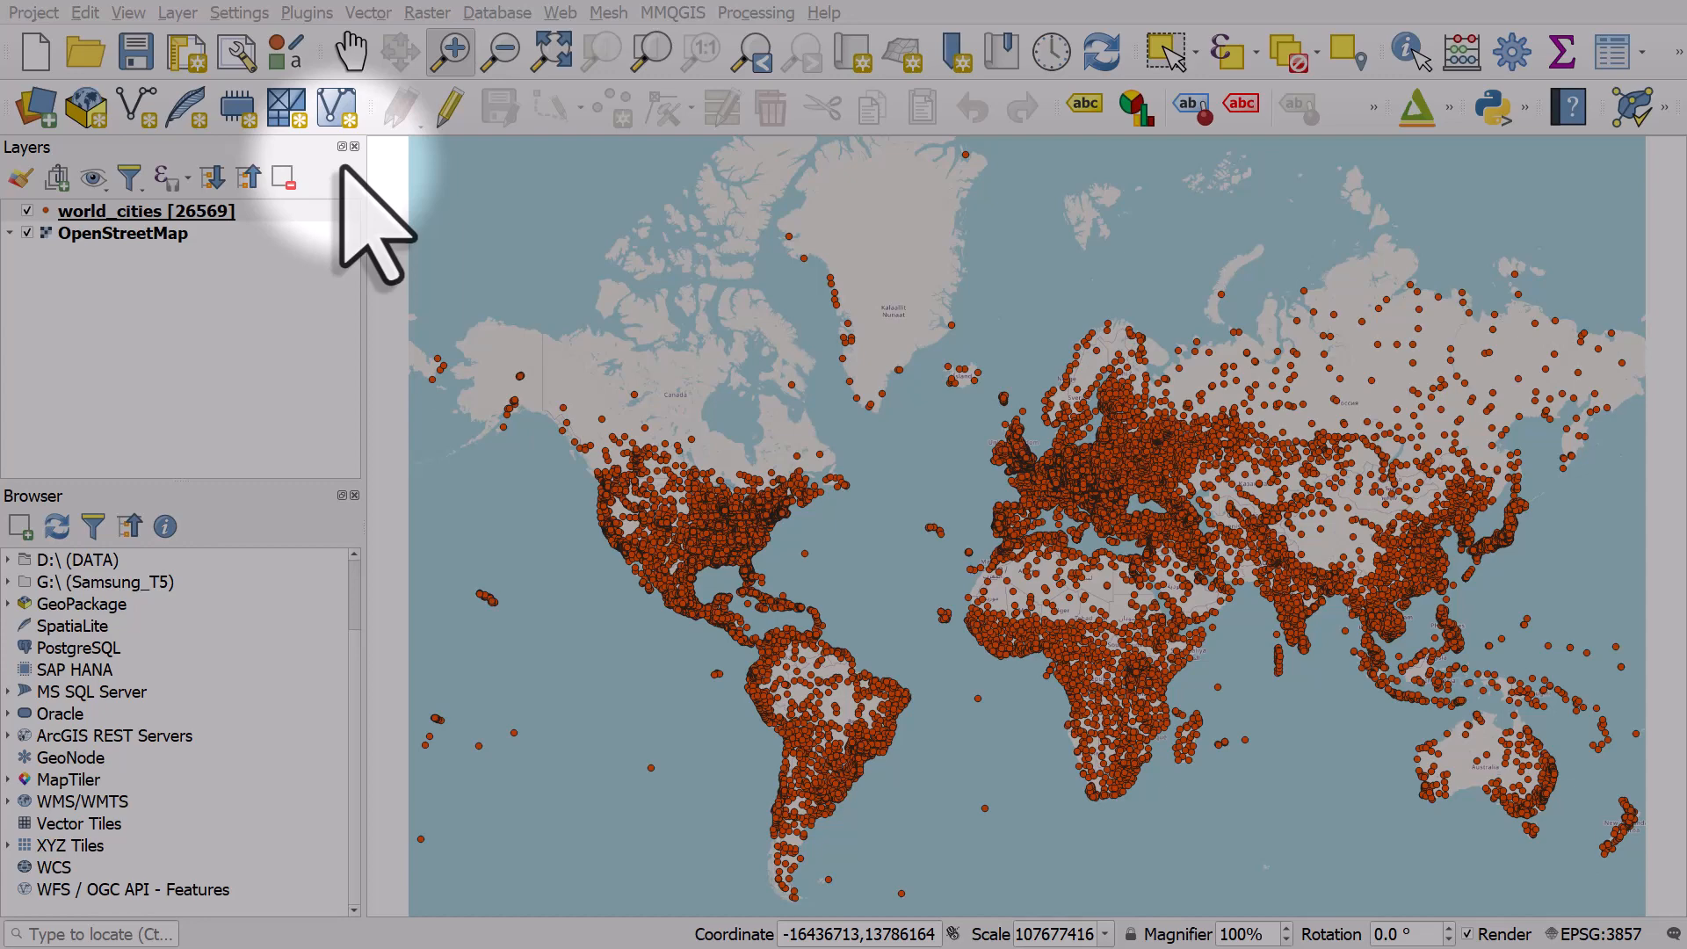
View the world_cities attribute table, then begin its filter expression with the country field
click(145, 211)
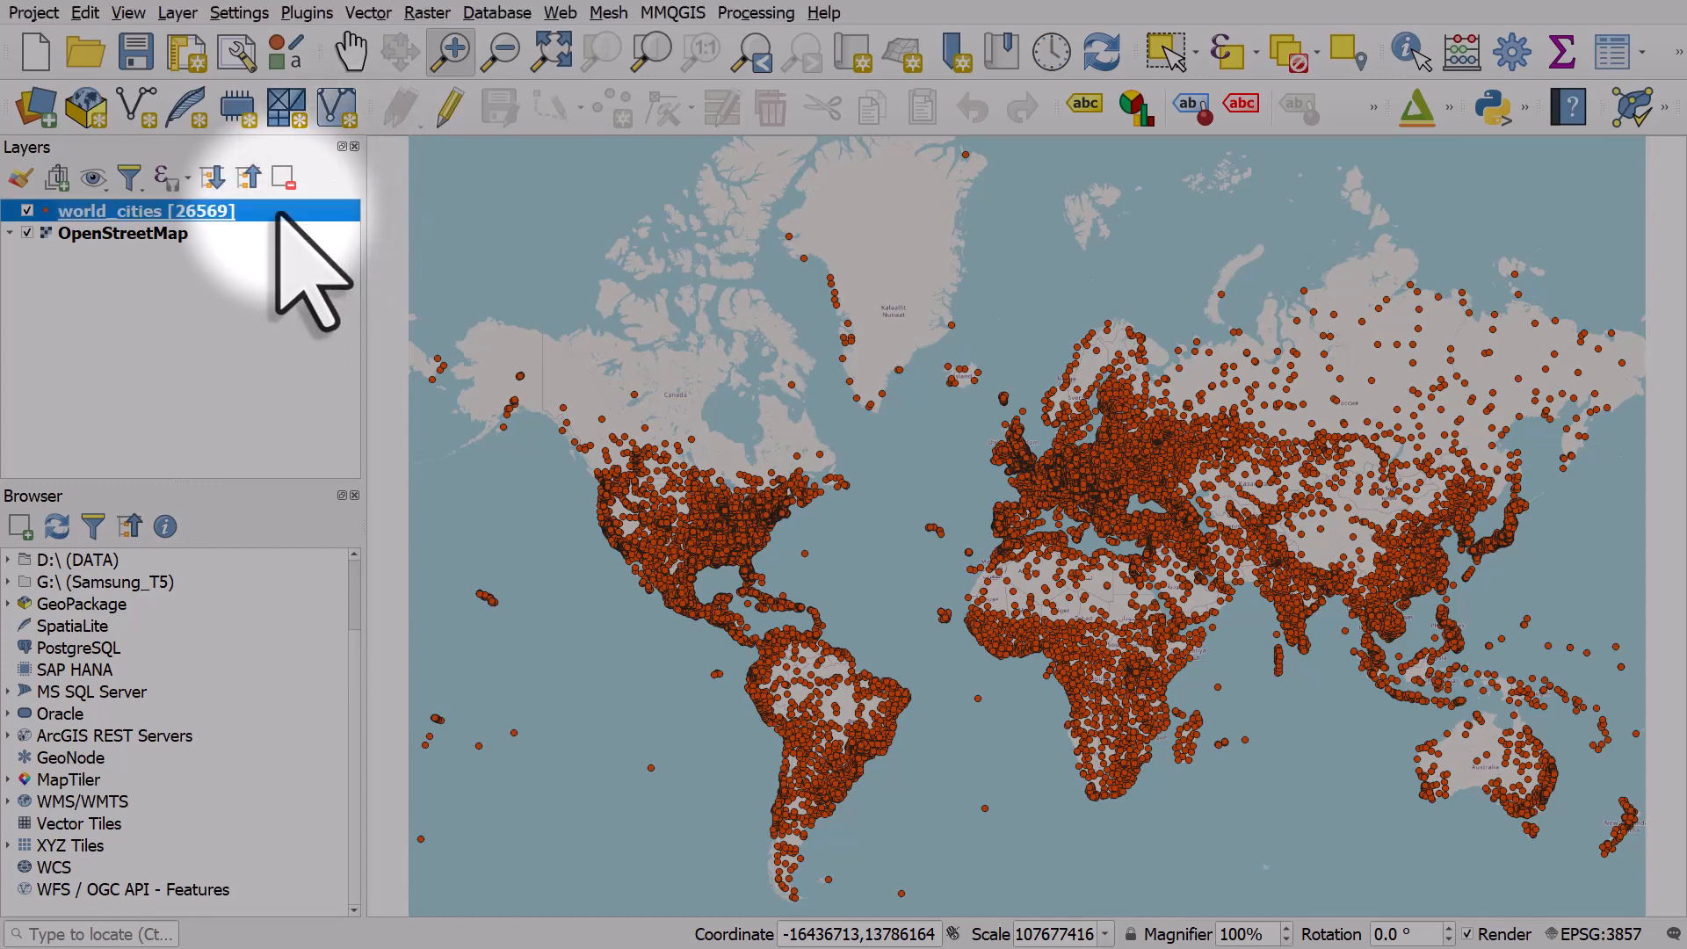
click(1614, 51)
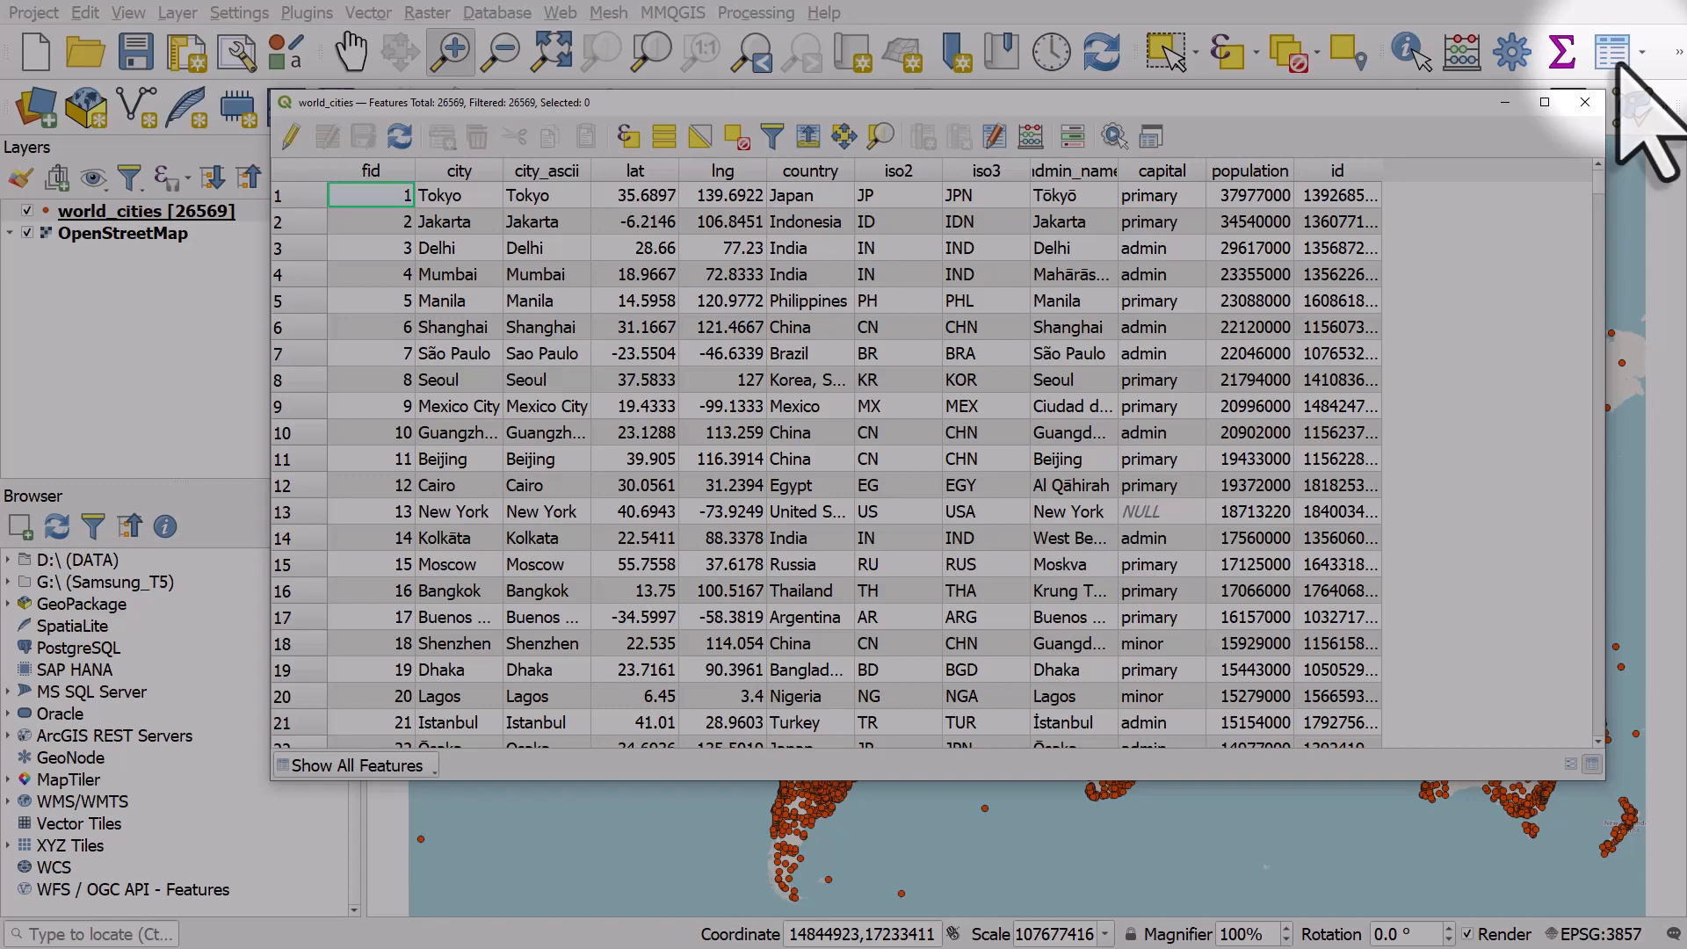
mouse_move(850, 220)
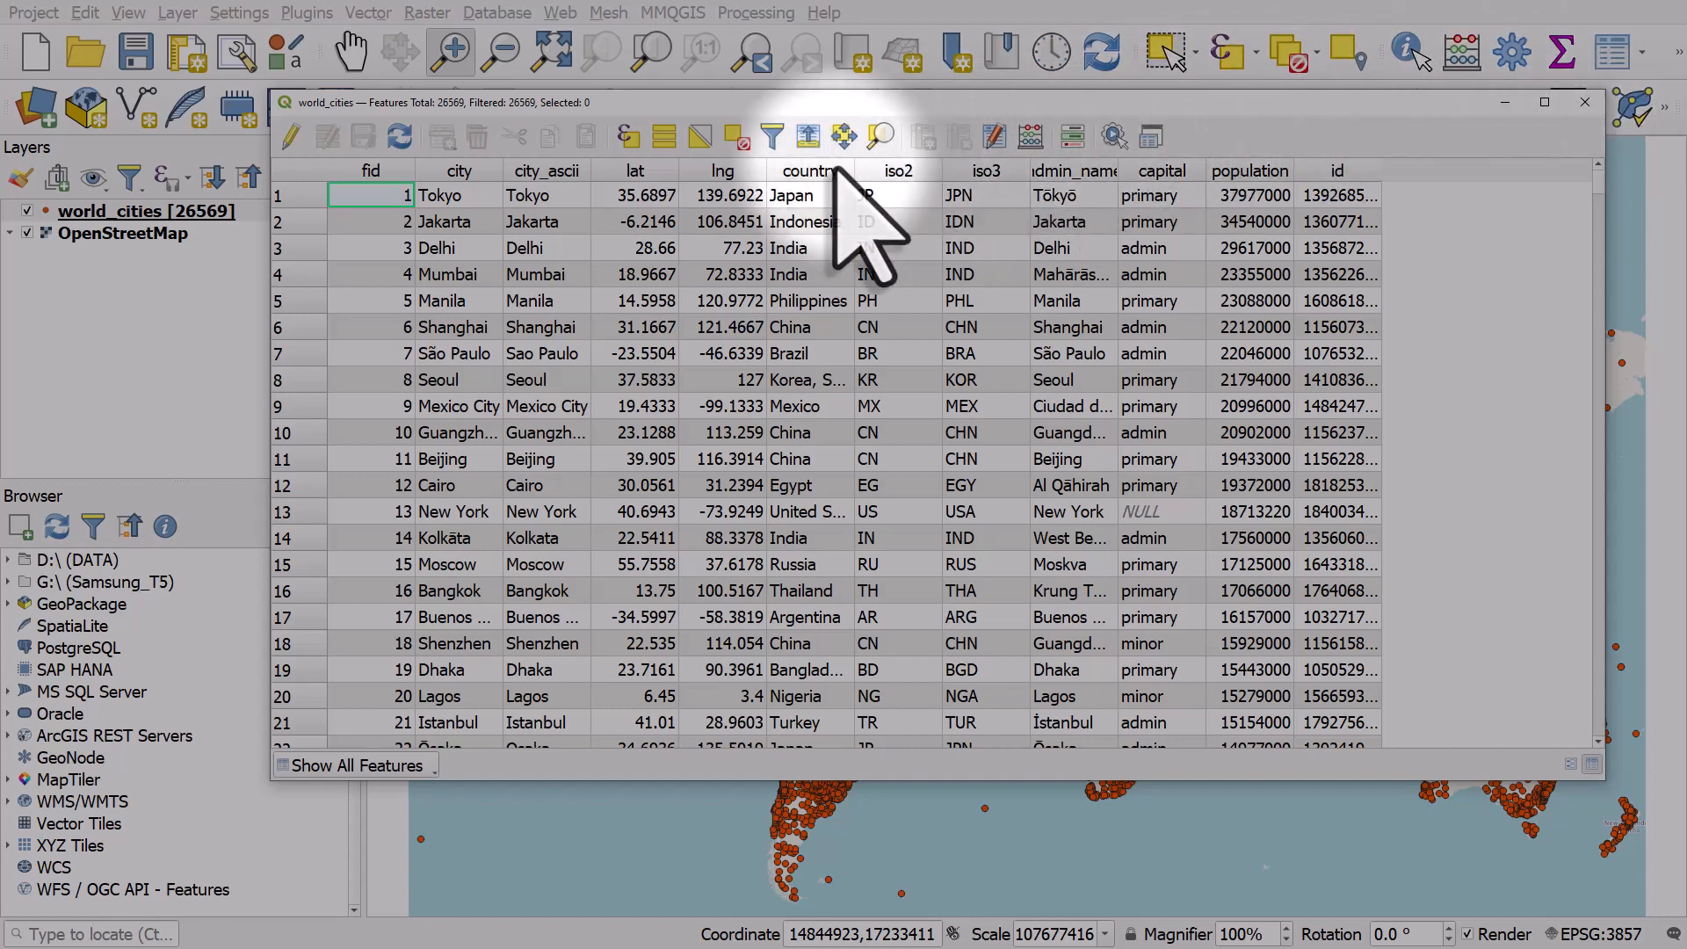
mouse_move(850, 506)
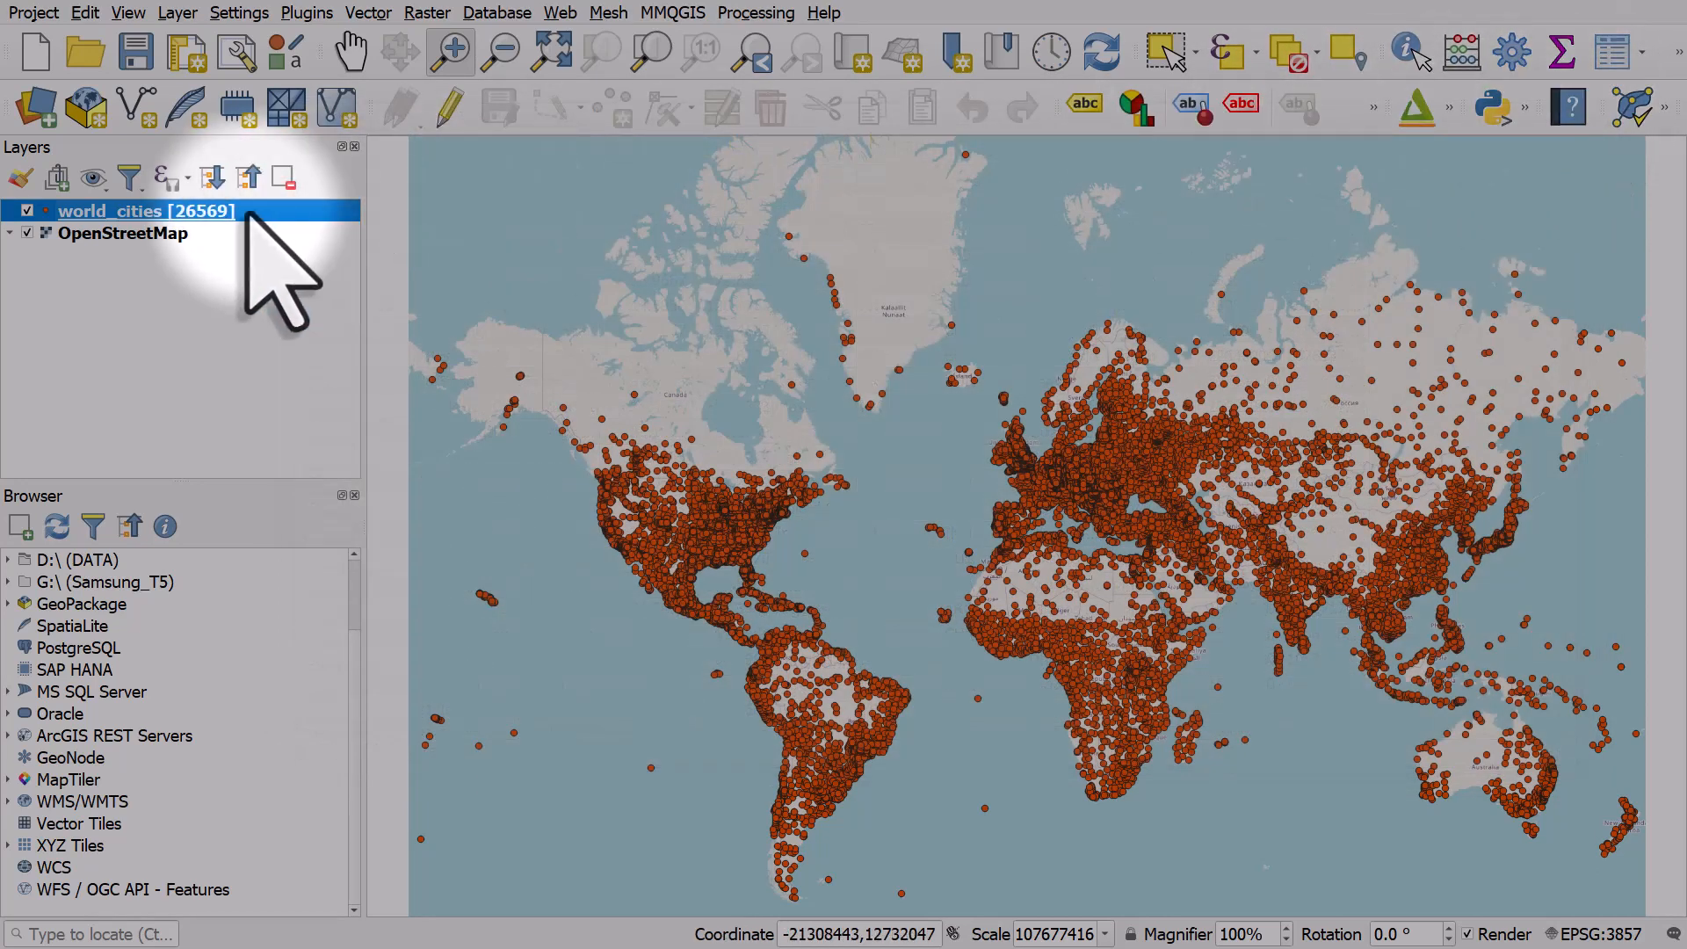
right_click(140, 211)
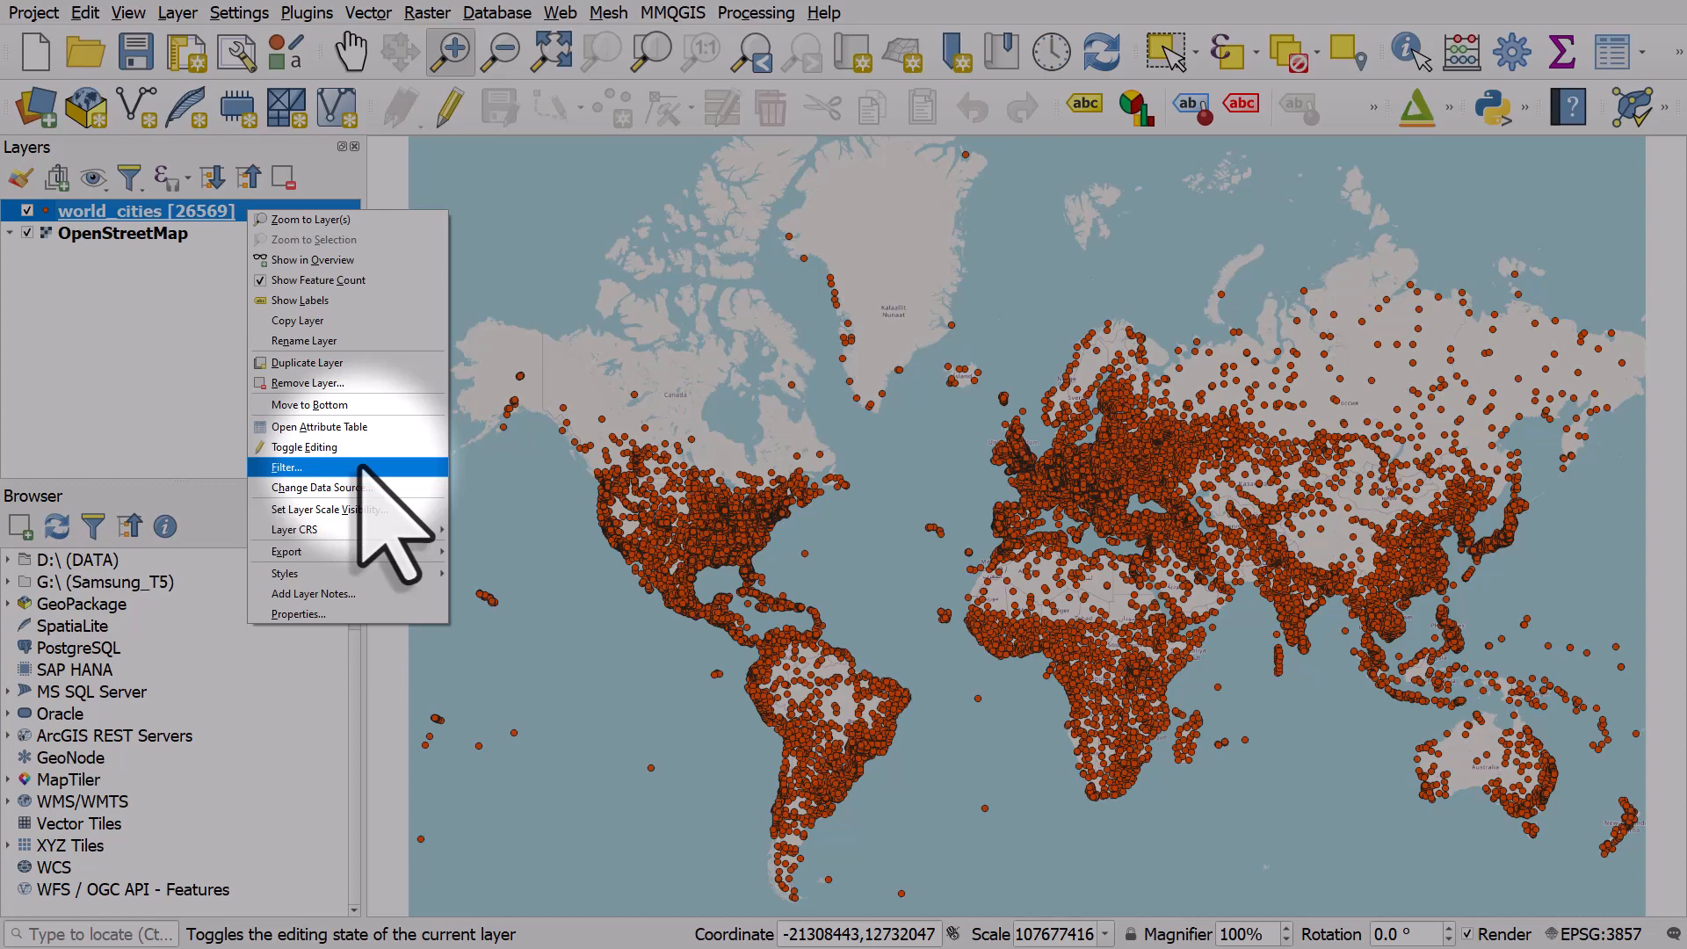
click(284, 466)
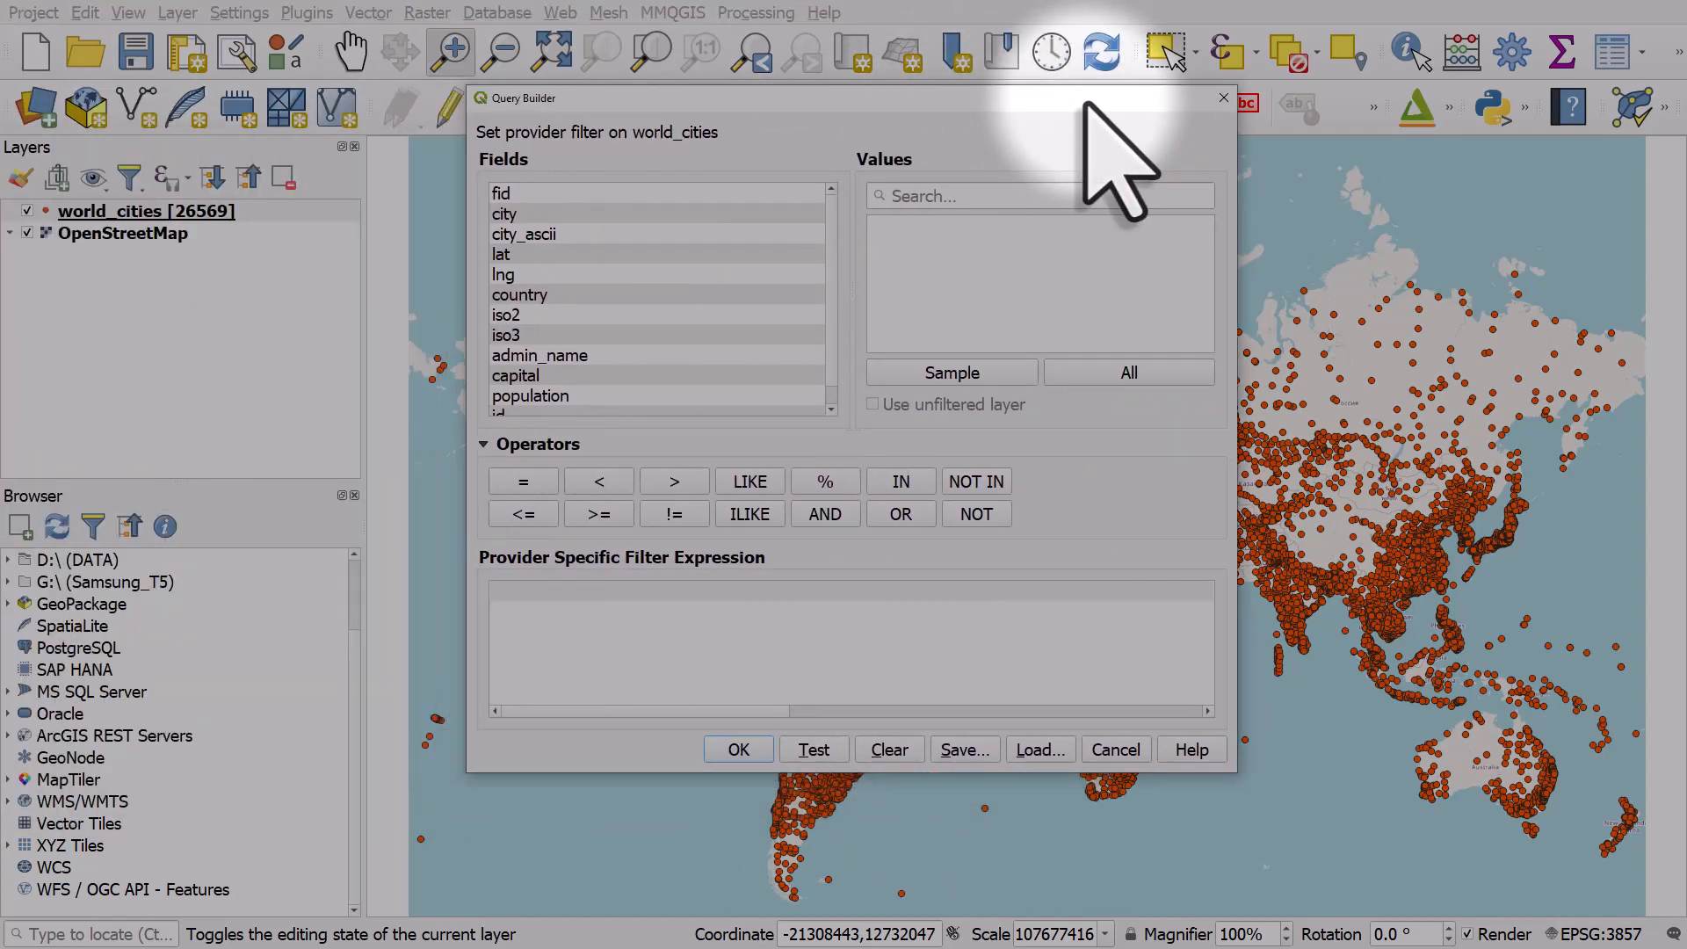
mouse_move(571, 366)
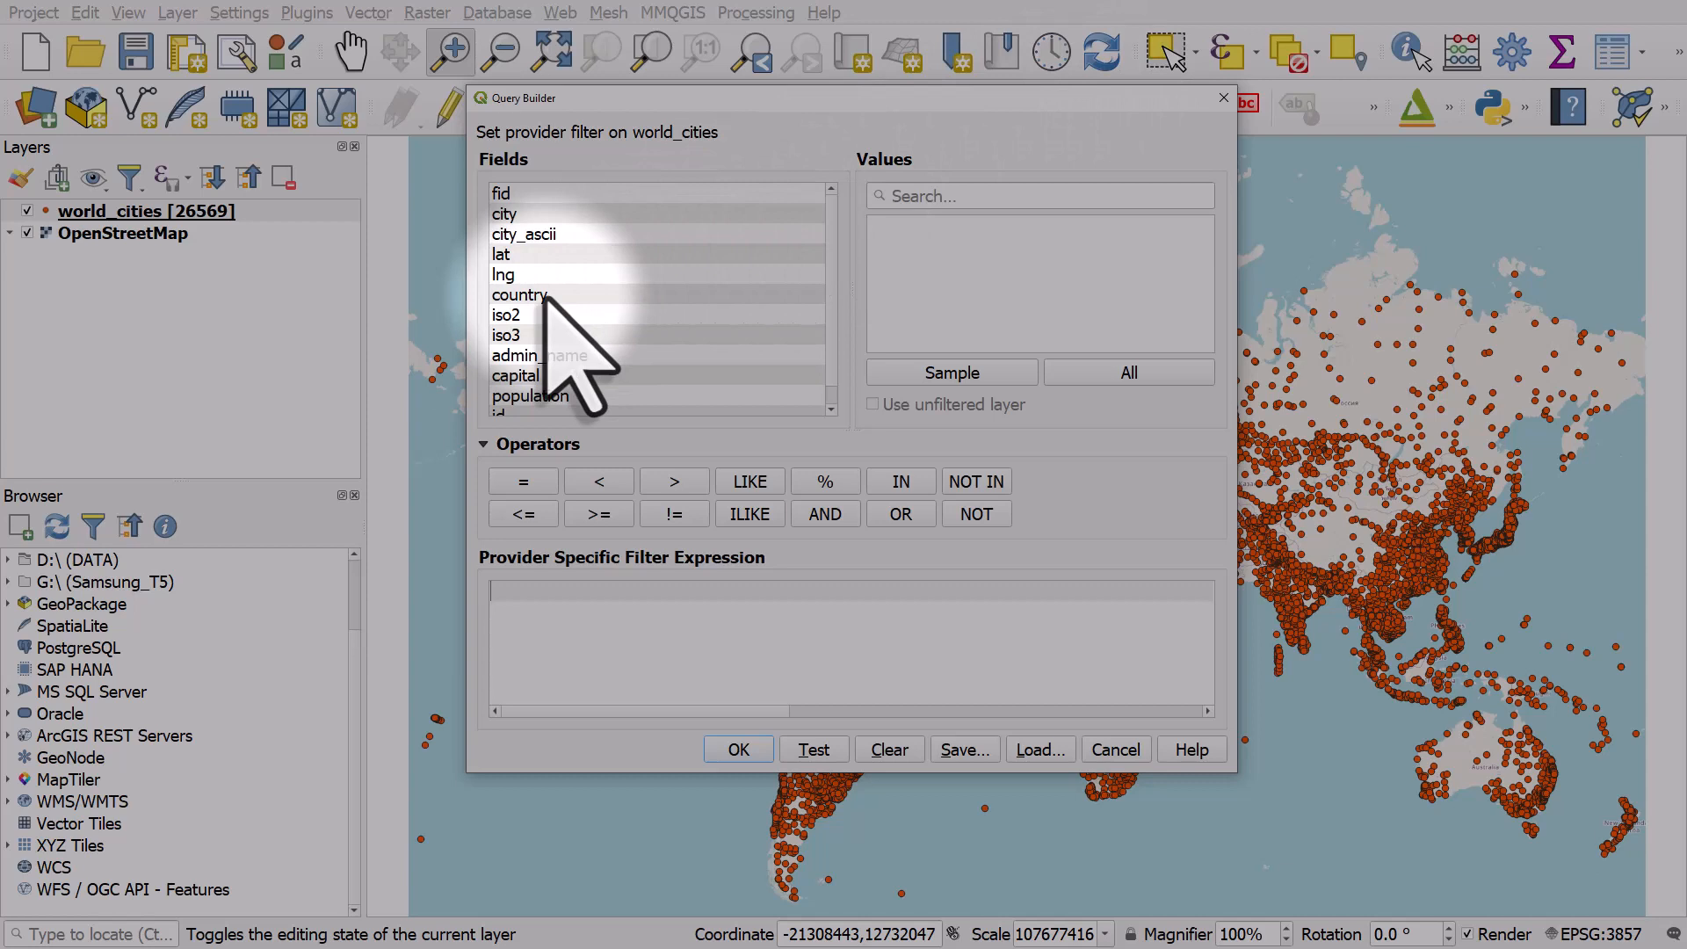
click(522, 294)
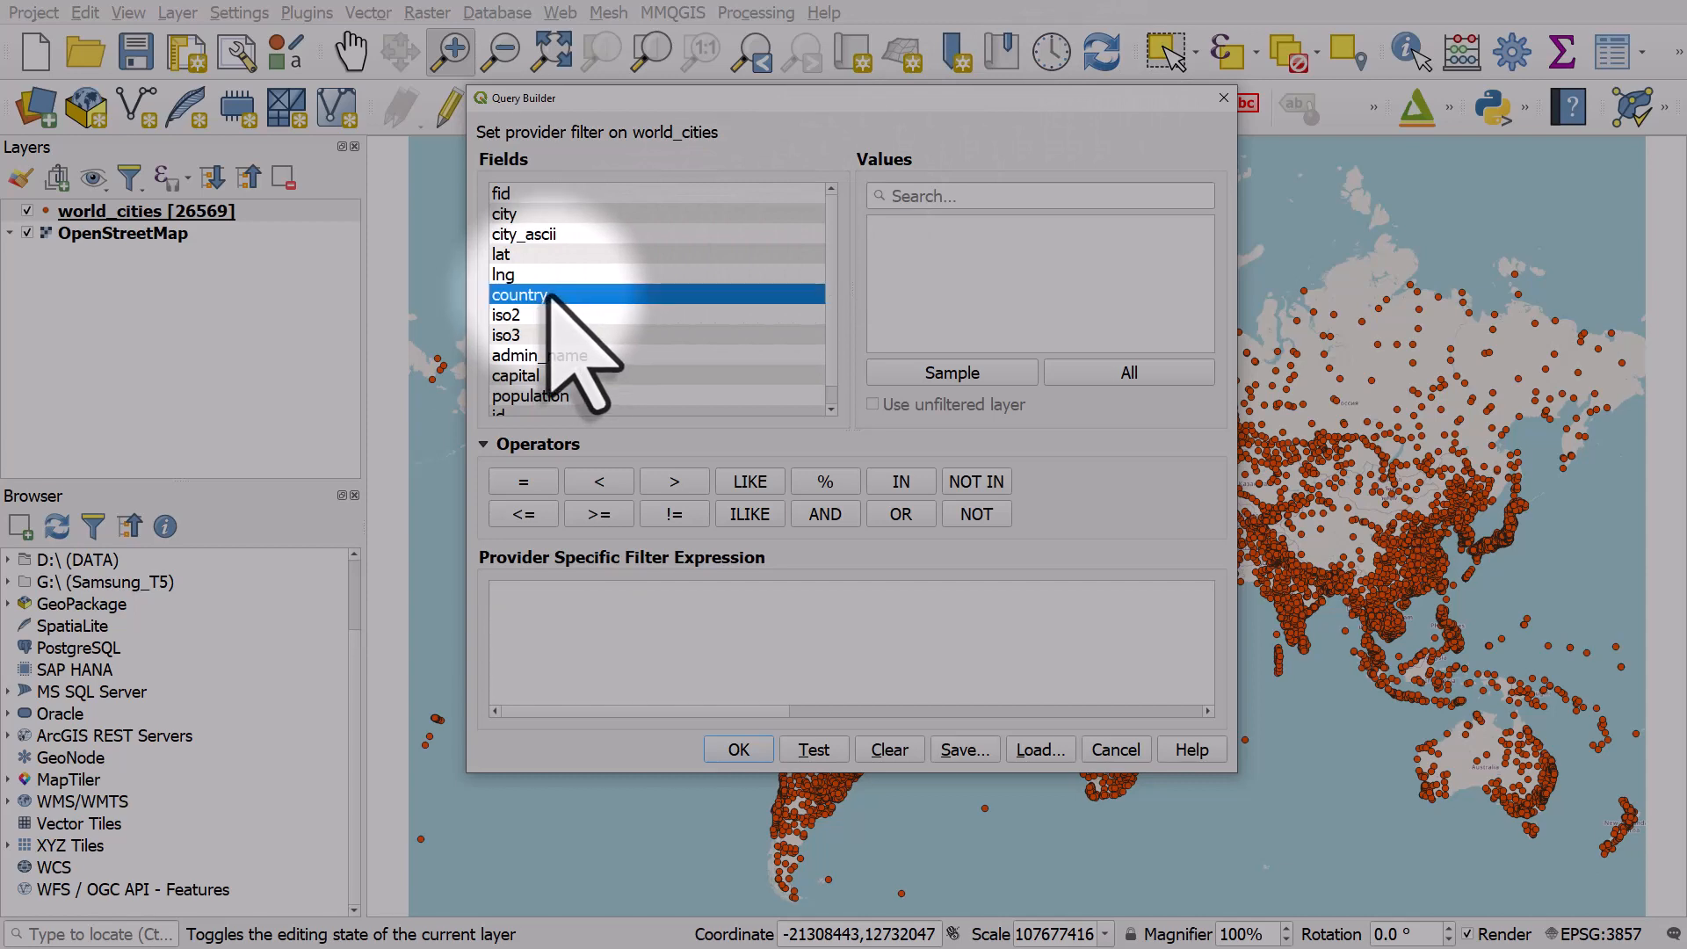
double_click(521, 293)
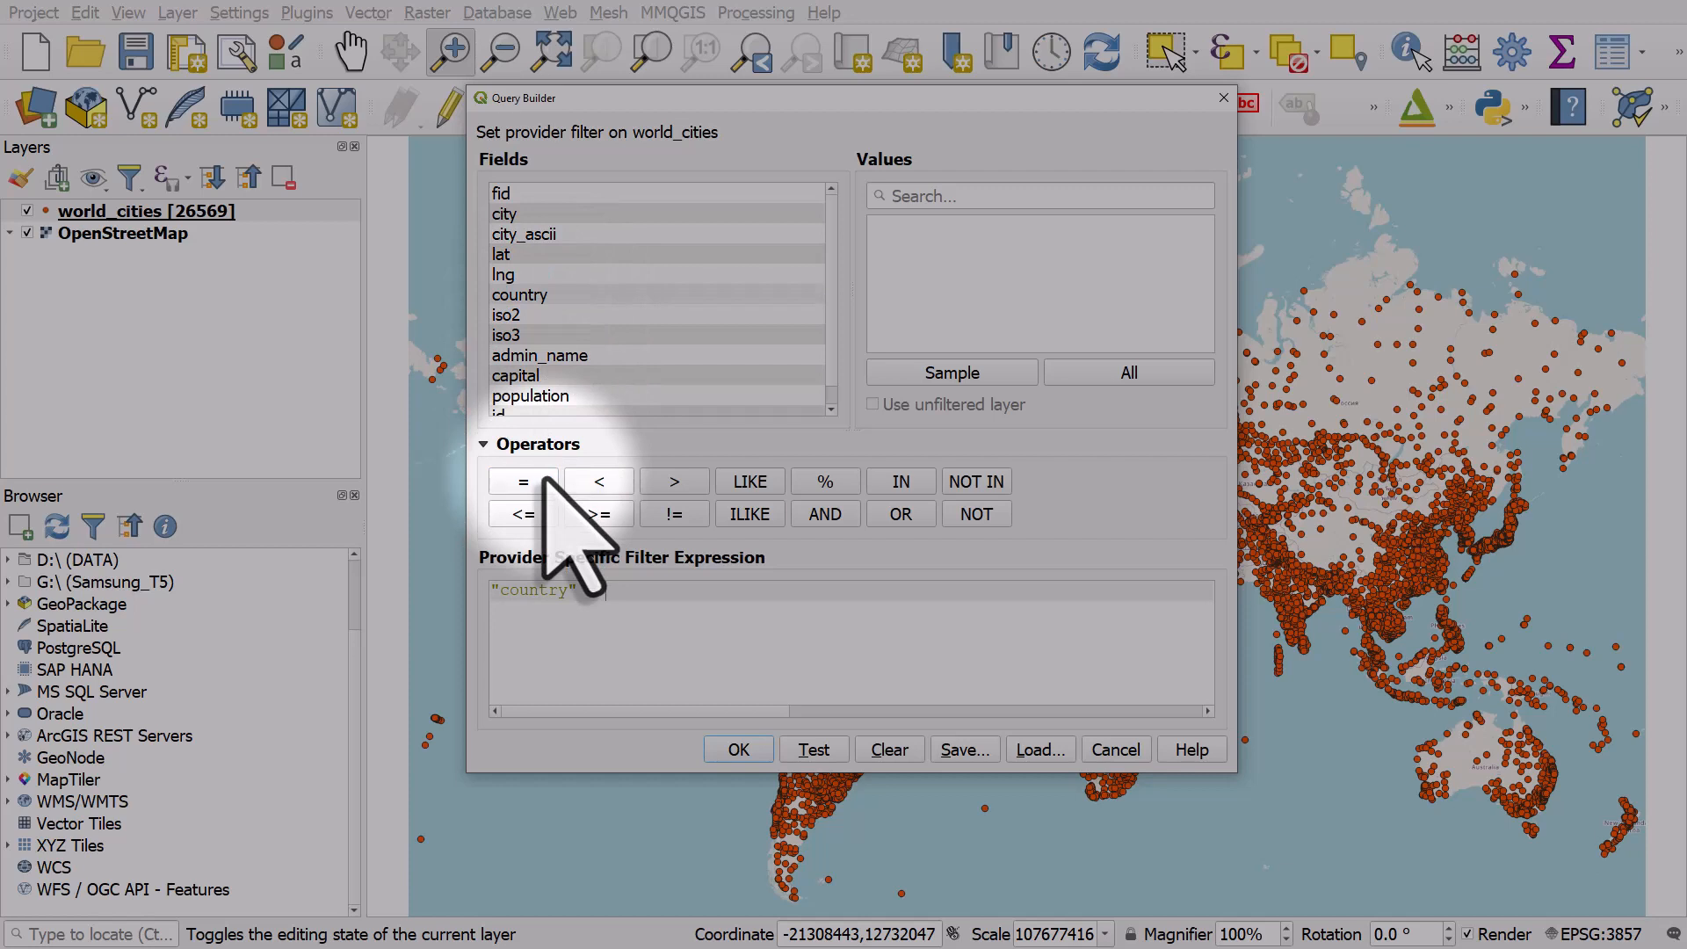
Finish the filter as "country" = 'Japan' from the loaded values and apply it
click(522, 481)
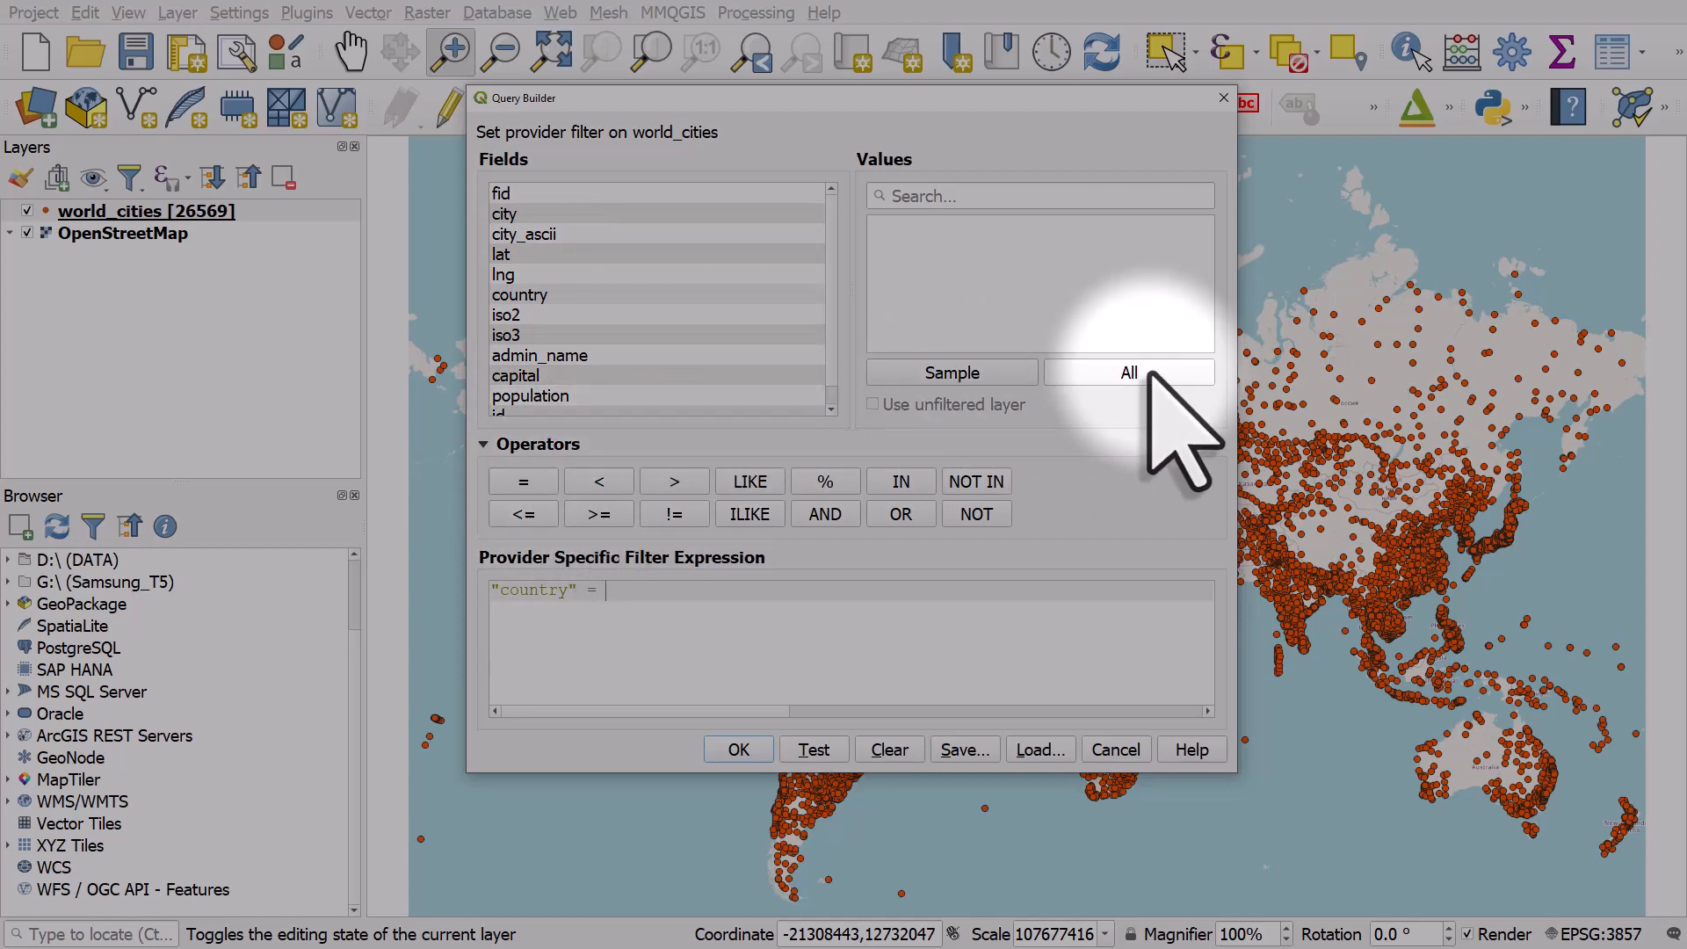
mouse_move(1128, 372)
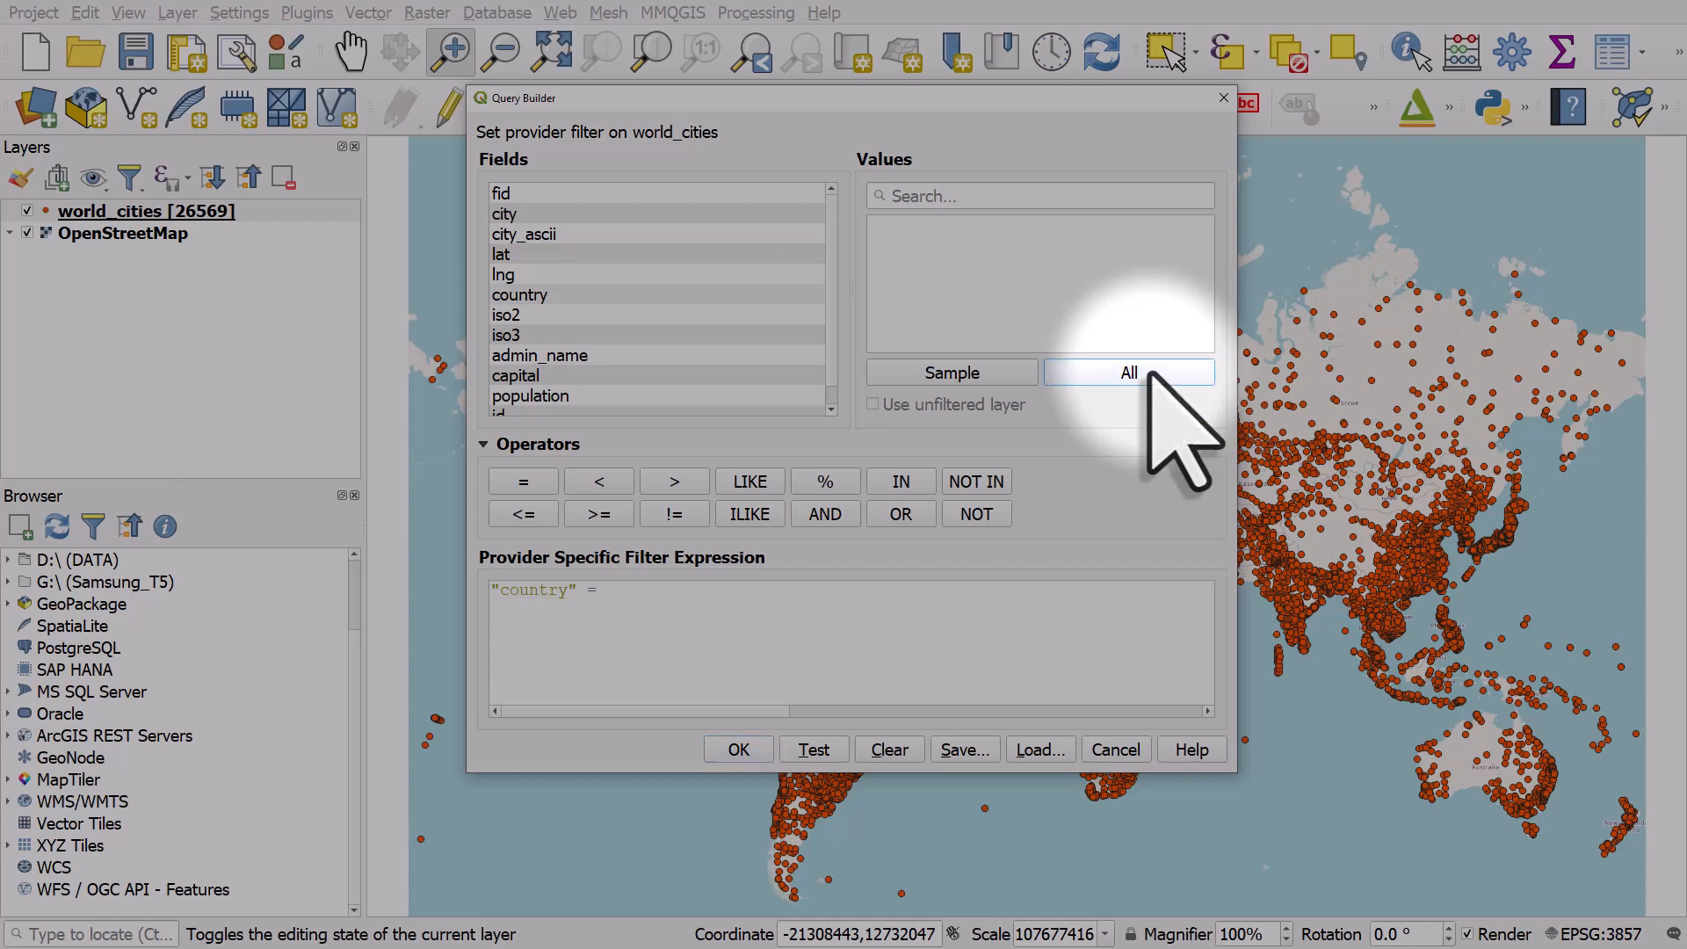
click(1128, 372)
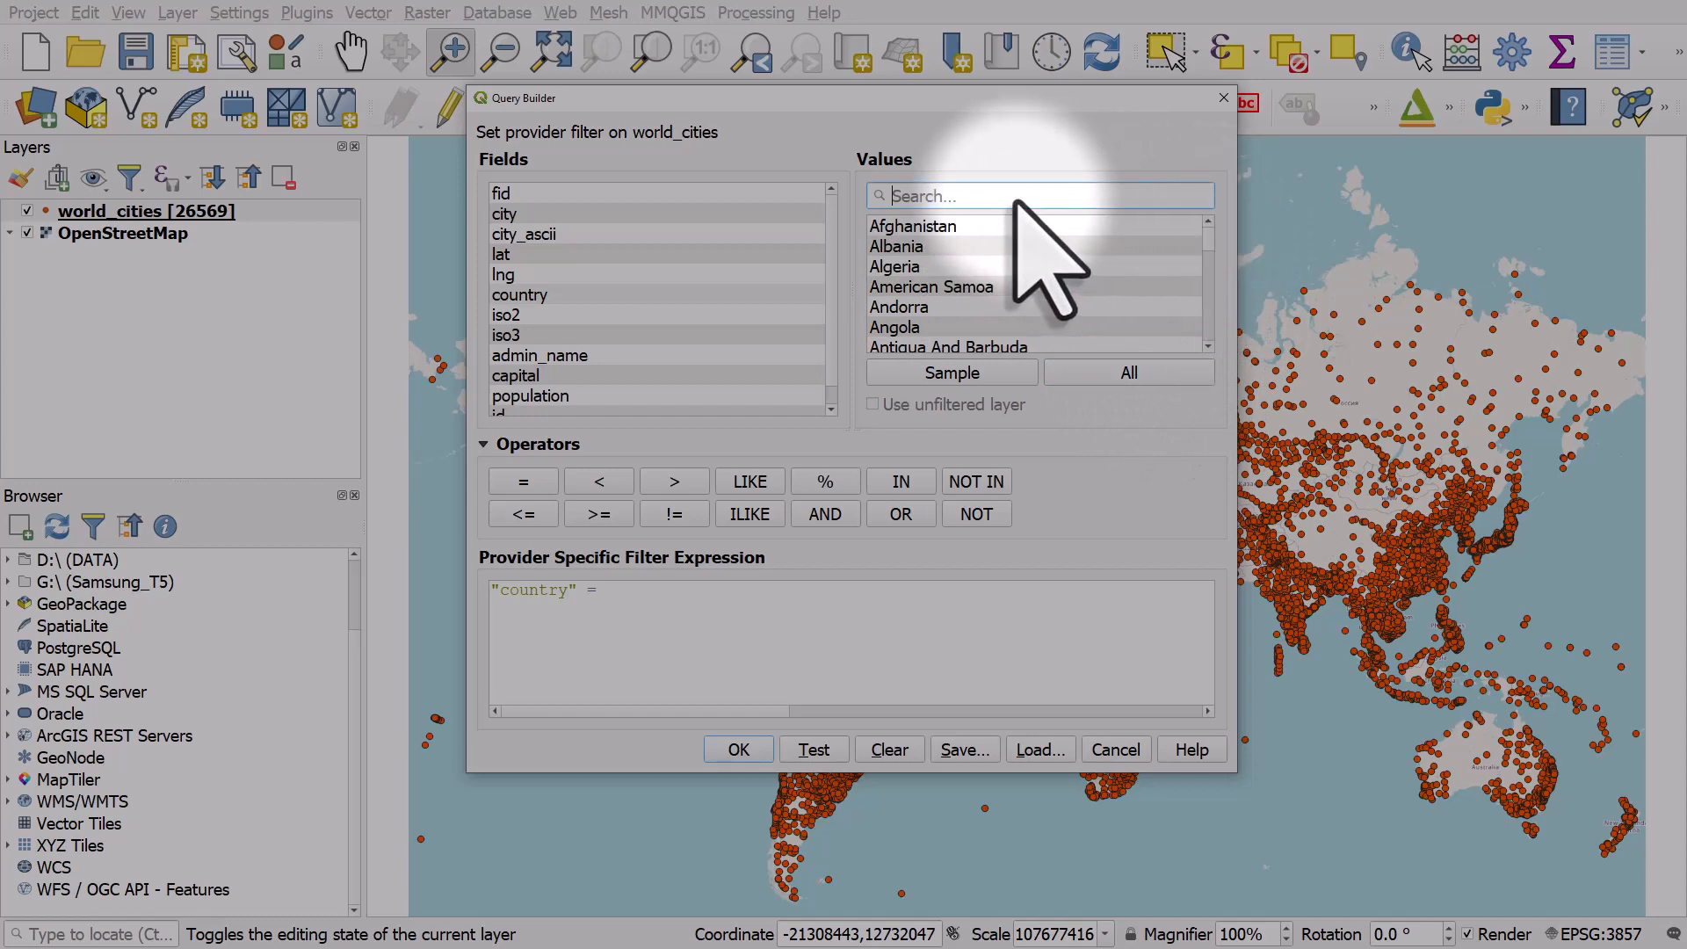
text(Jap)
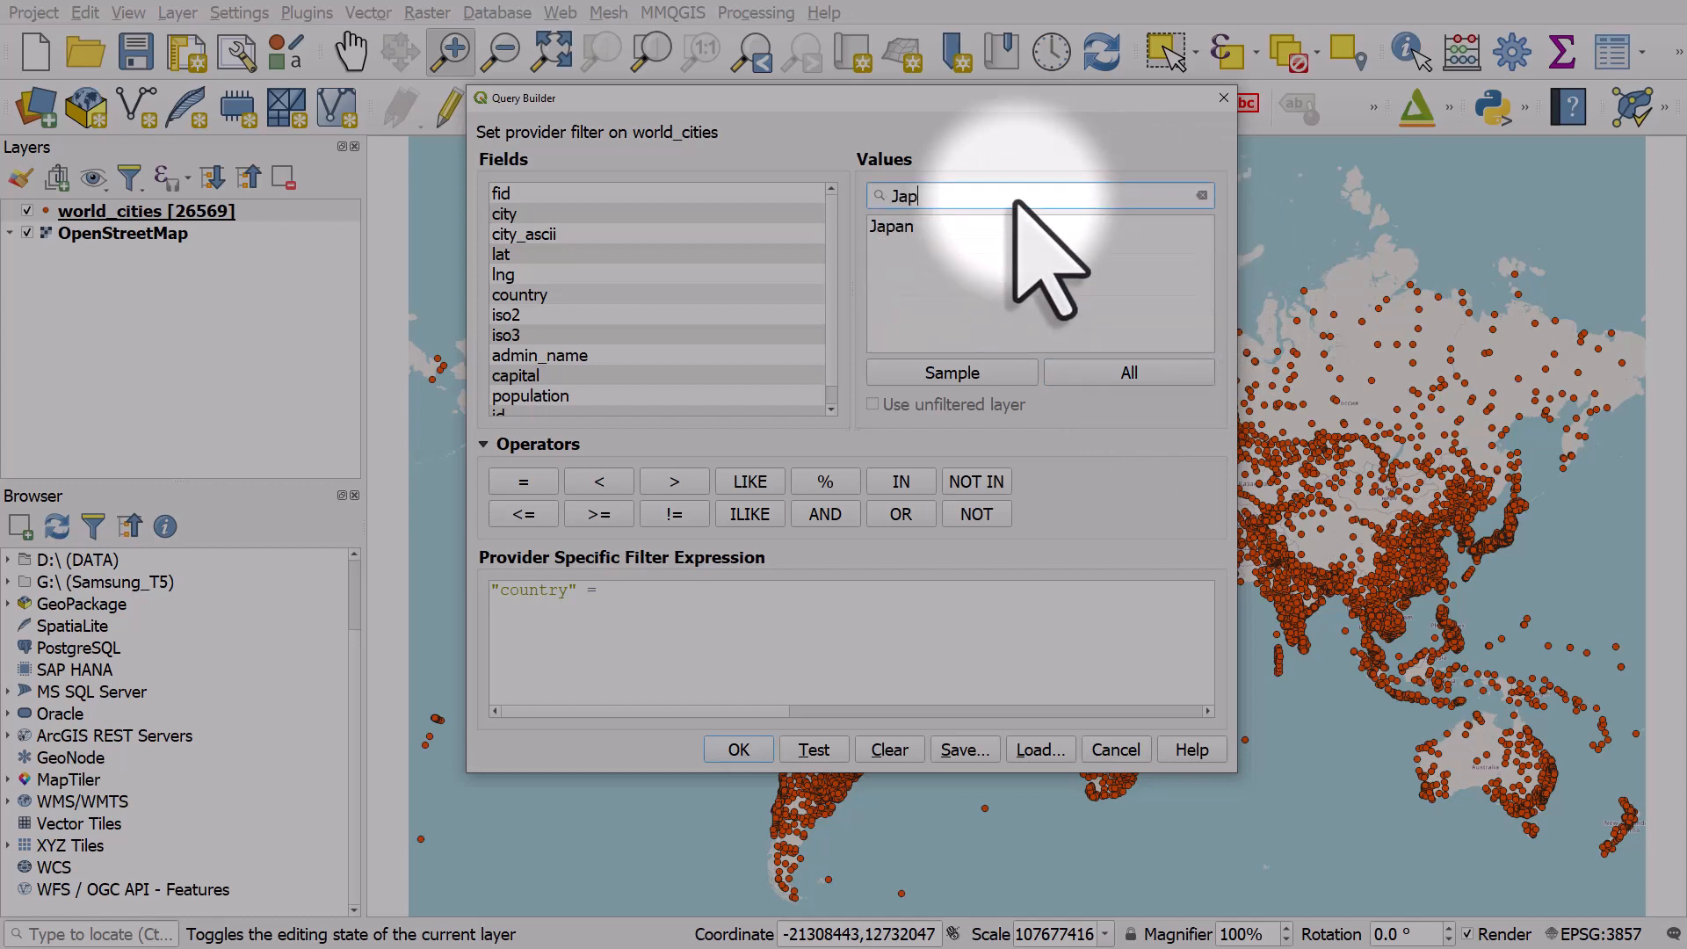
double_click(891, 226)
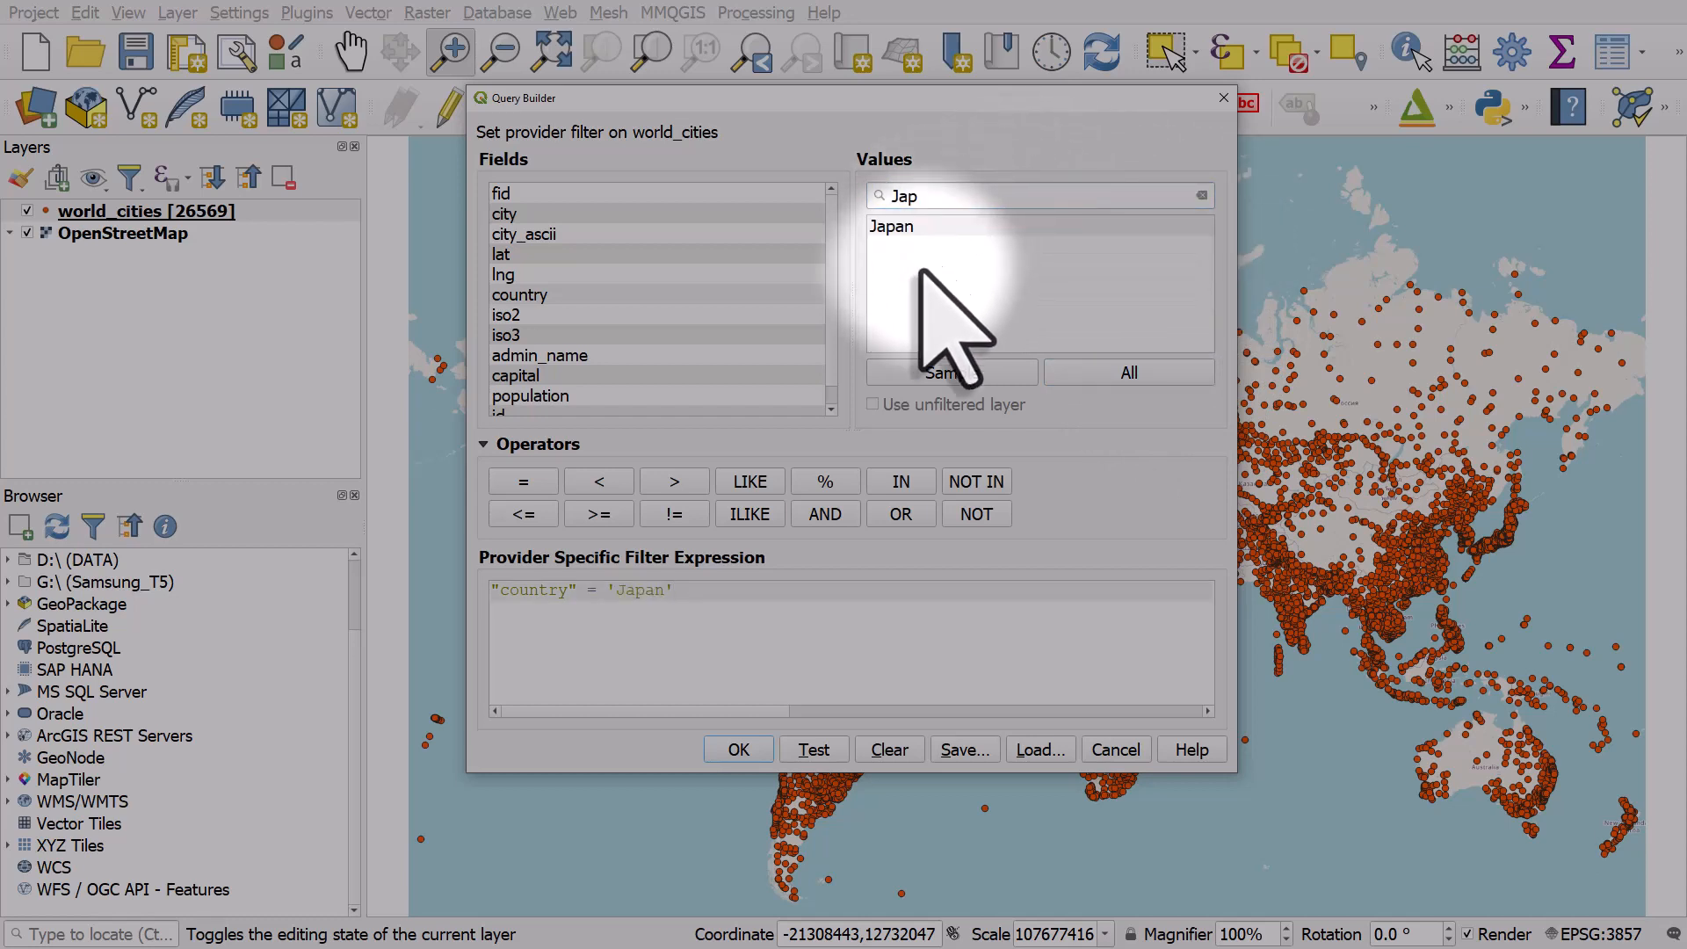
click(738, 748)
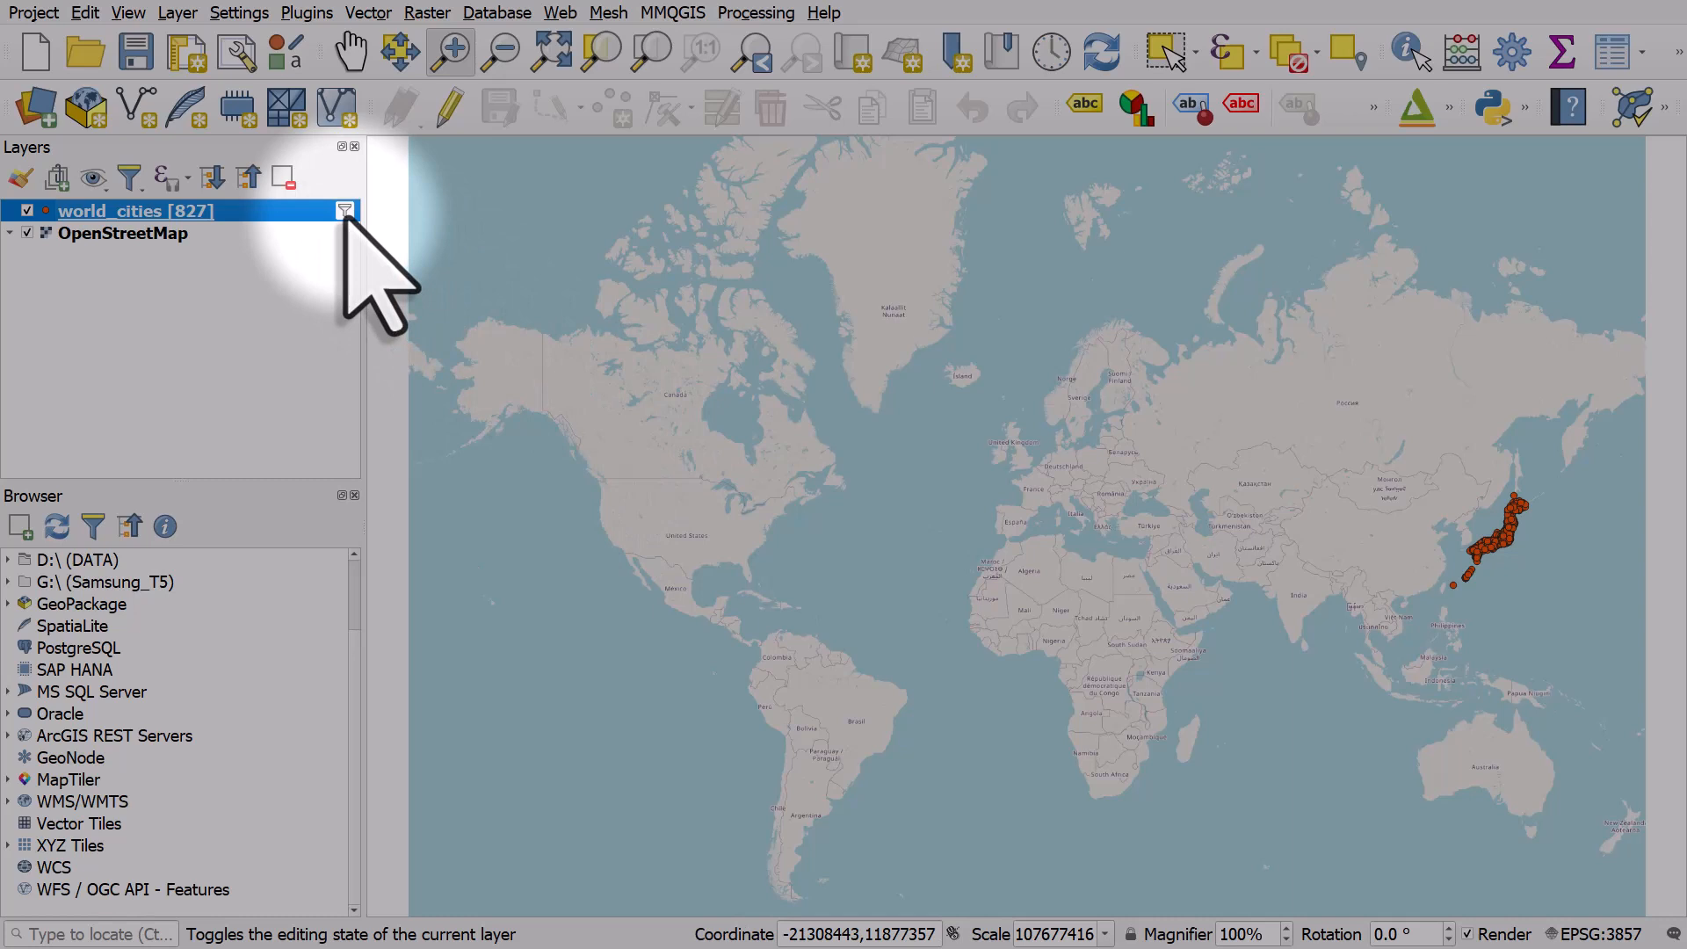
mouse_move(345, 211)
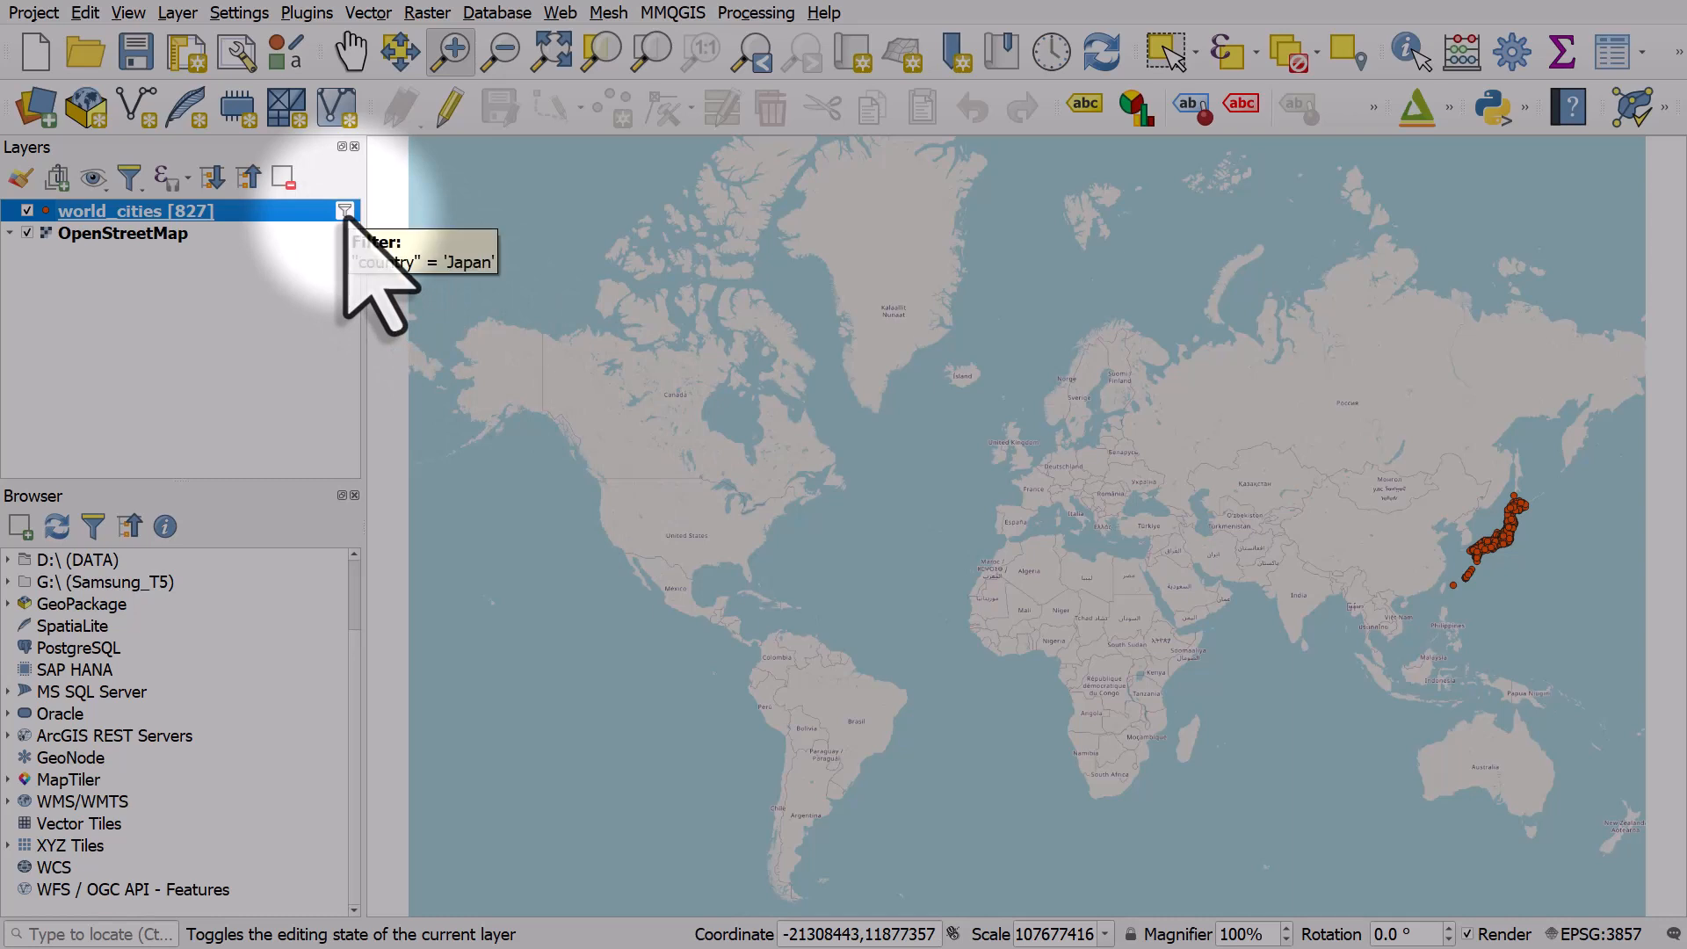
Reopen the world_cities Query Builder and focus its "country" = 'Japan' expression
click(345, 210)
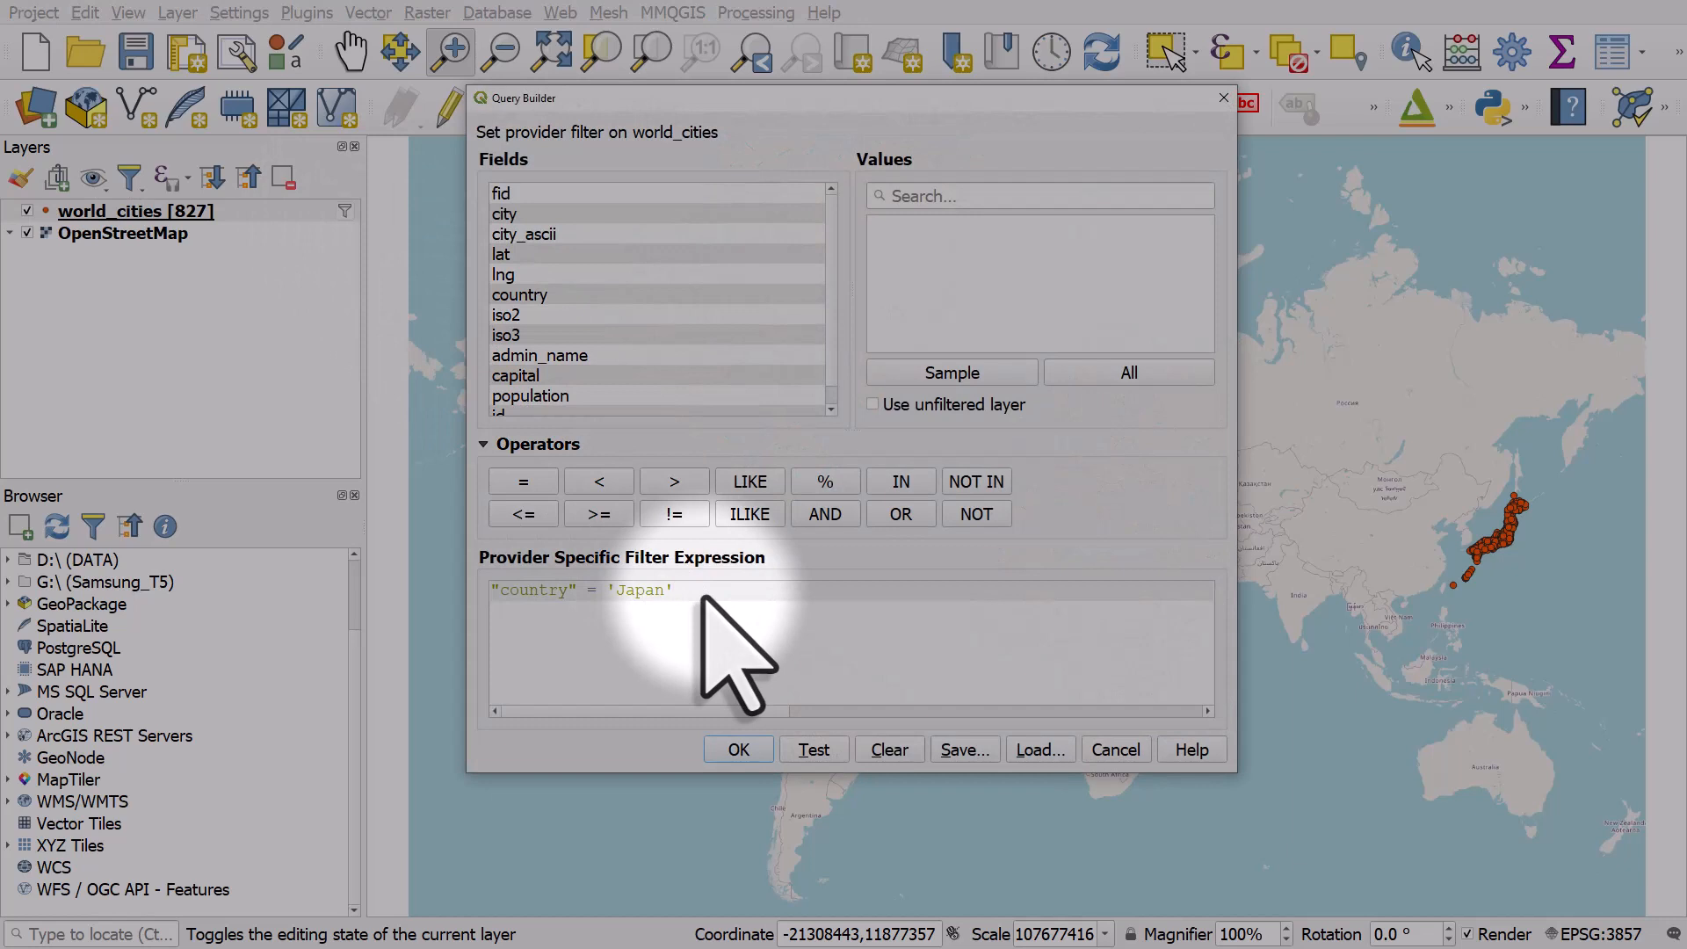
click(672, 590)
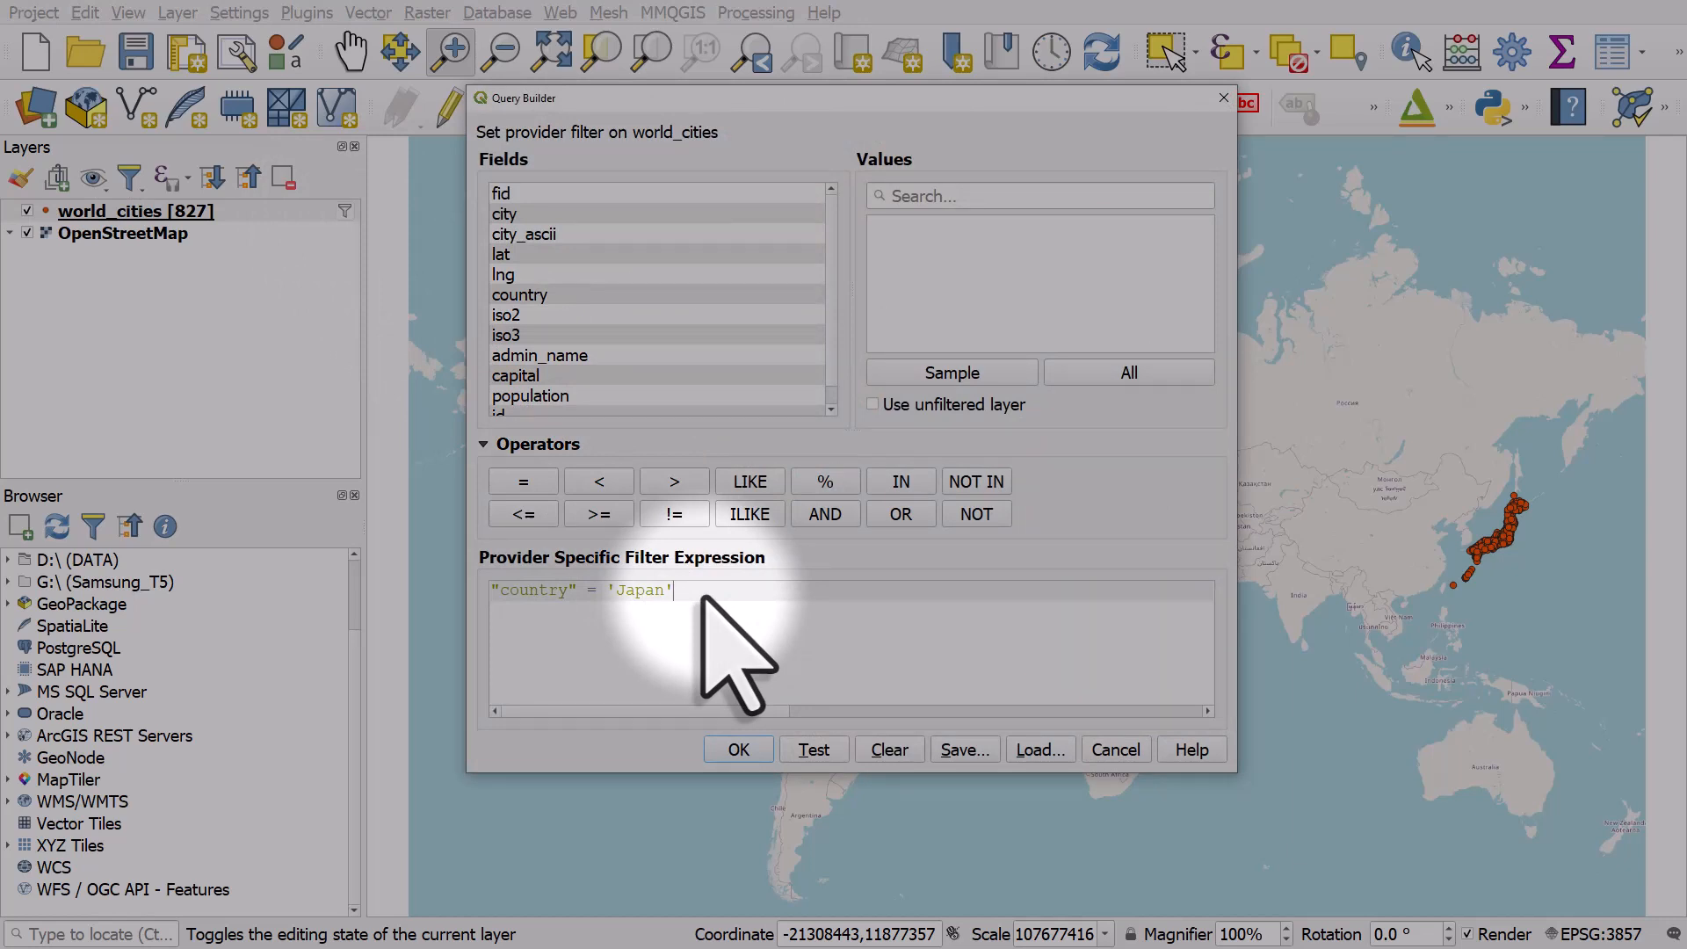